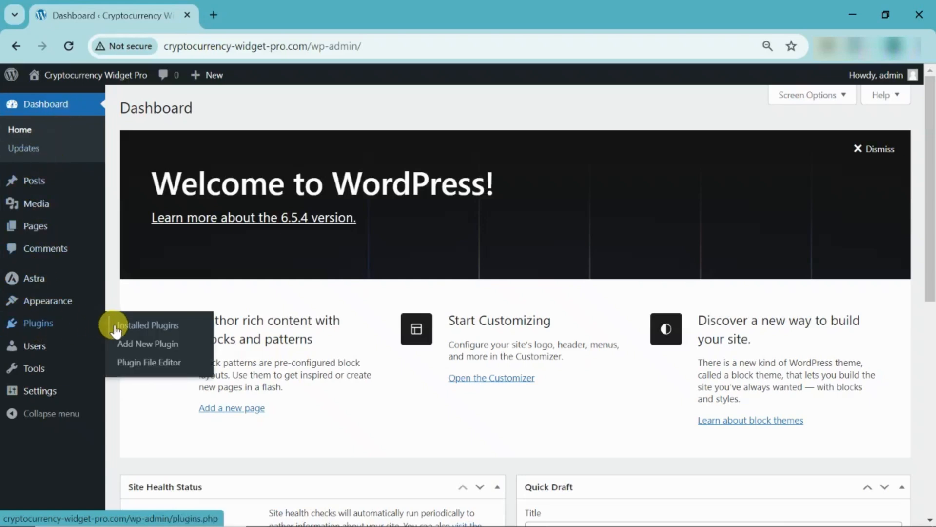
Upload the cryptocurrency widget plugin .zip through Upload Plugin and install it.
left_click(147, 344)
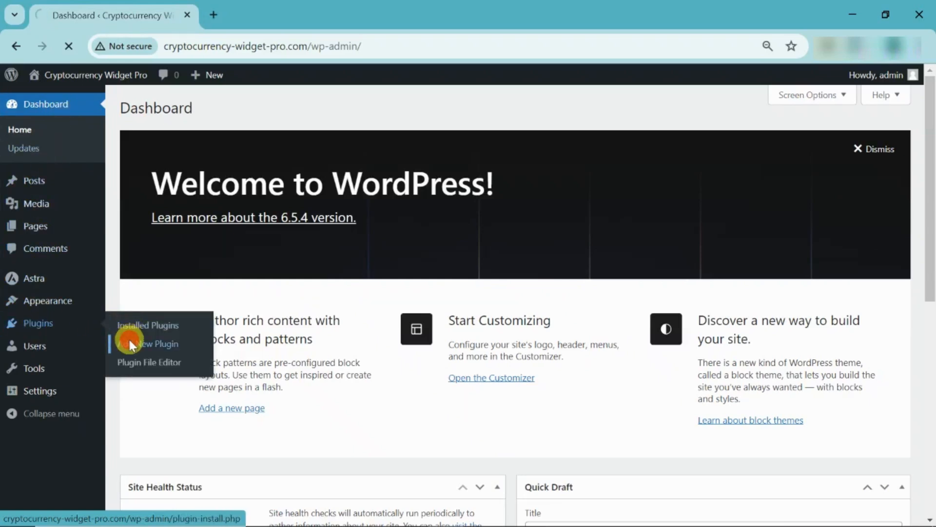
left_click(153, 343)
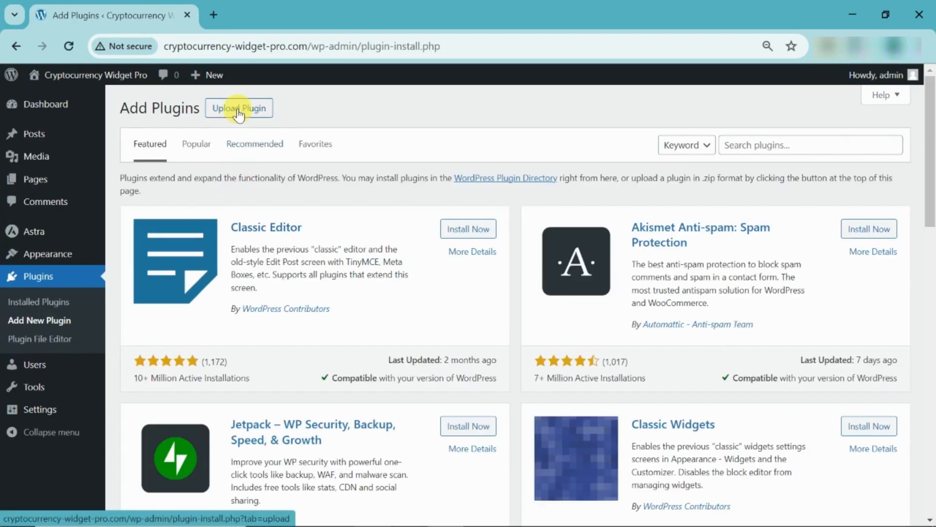
left_click(238, 108)
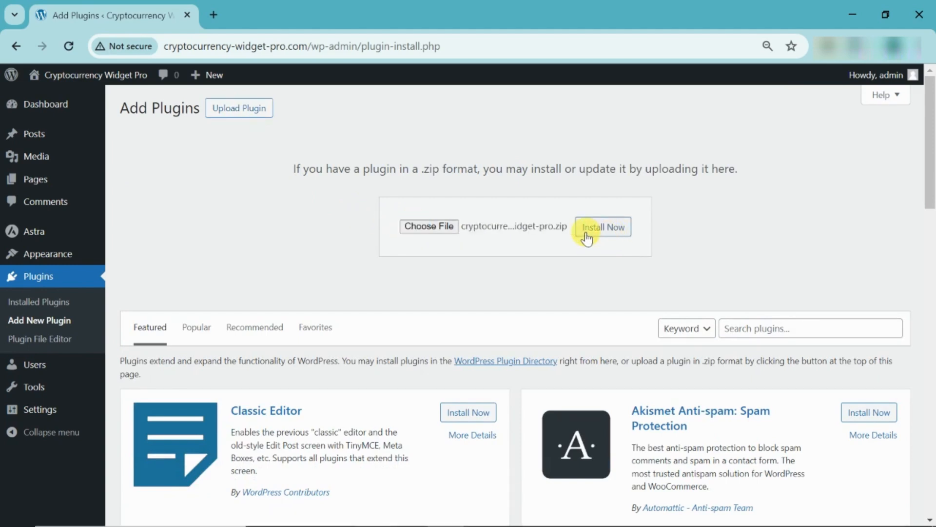
left_click(601, 227)
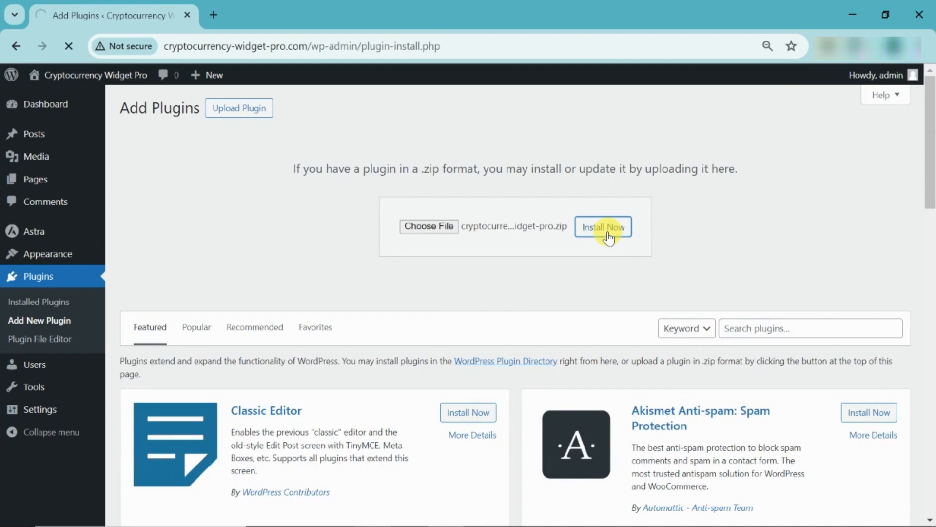
left_click(604, 226)
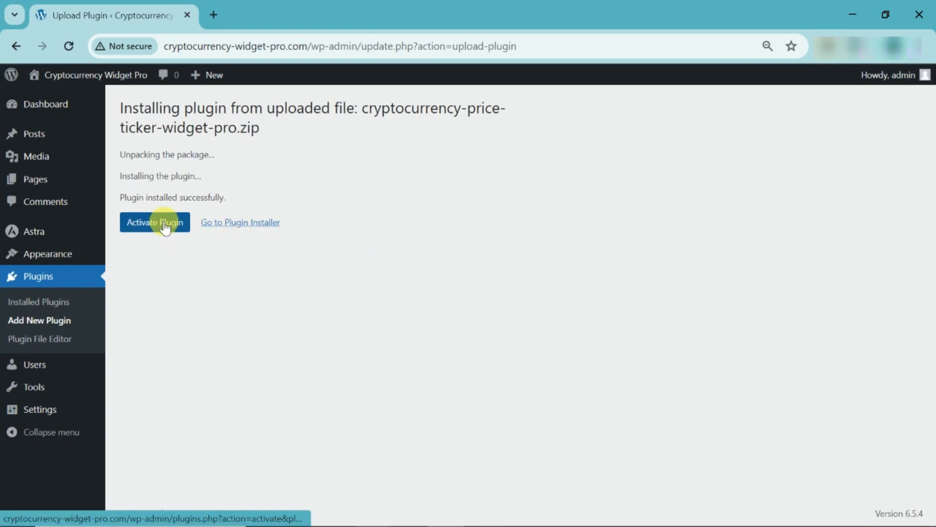
Activate the newly installed Cryptocurrency Widgets PRO plugin.
left_click(154, 222)
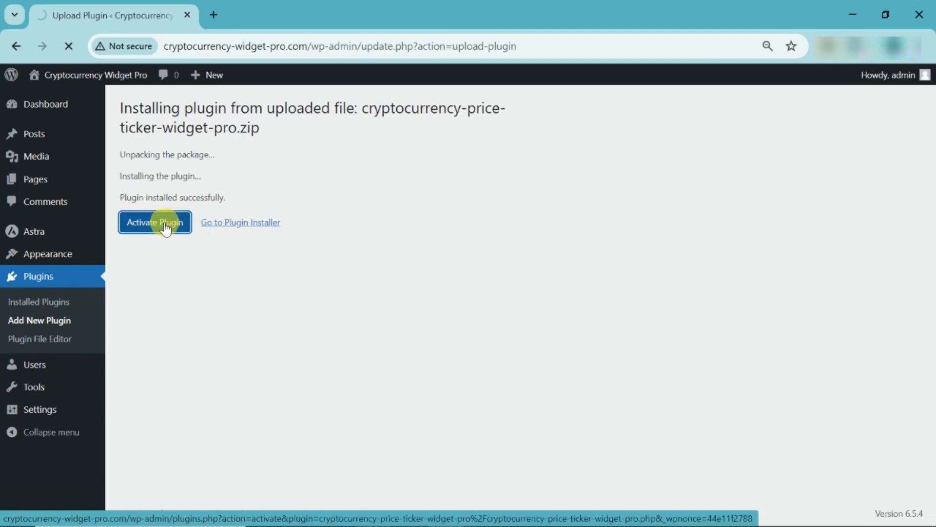
left_click(154, 223)
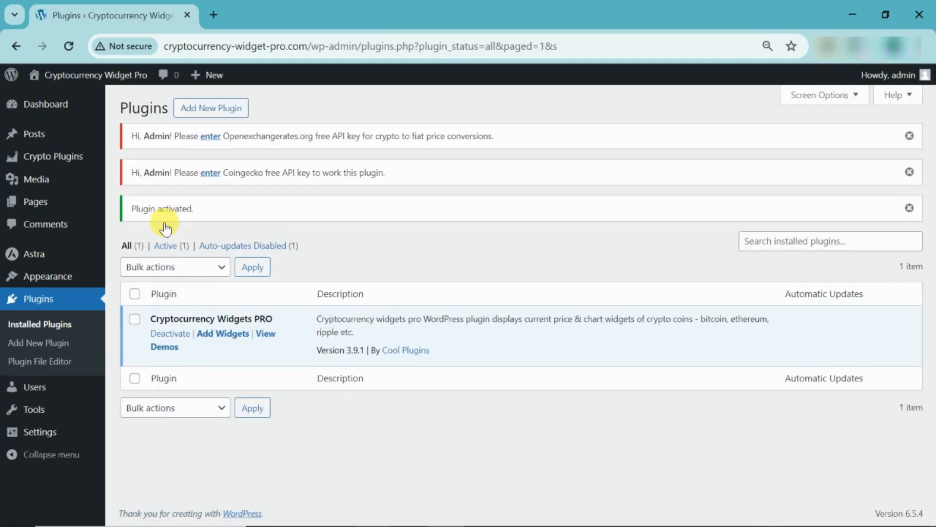
mouse_move(192, 326)
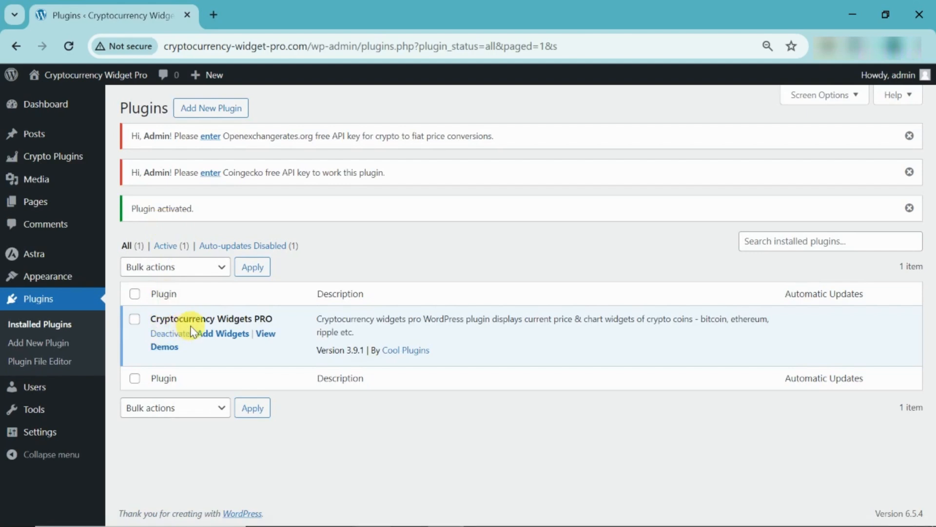
mouse_move(119, 332)
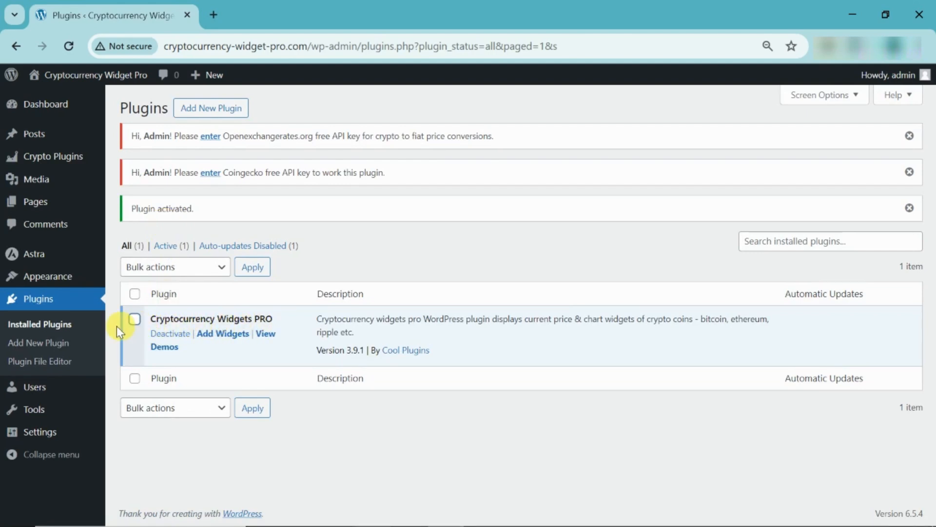
Enter the license key and purchase email on the License page and verify the key.
left_click(53, 156)
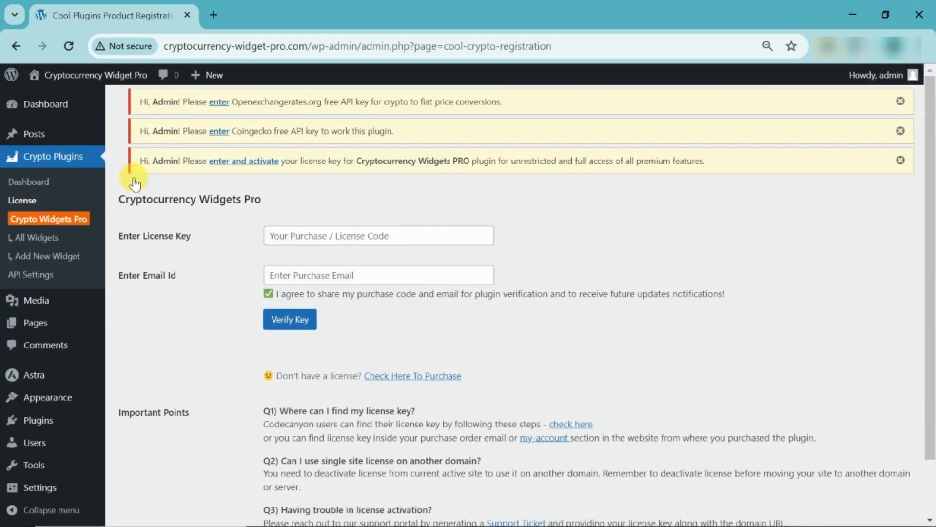
mouse_move(301, 235)
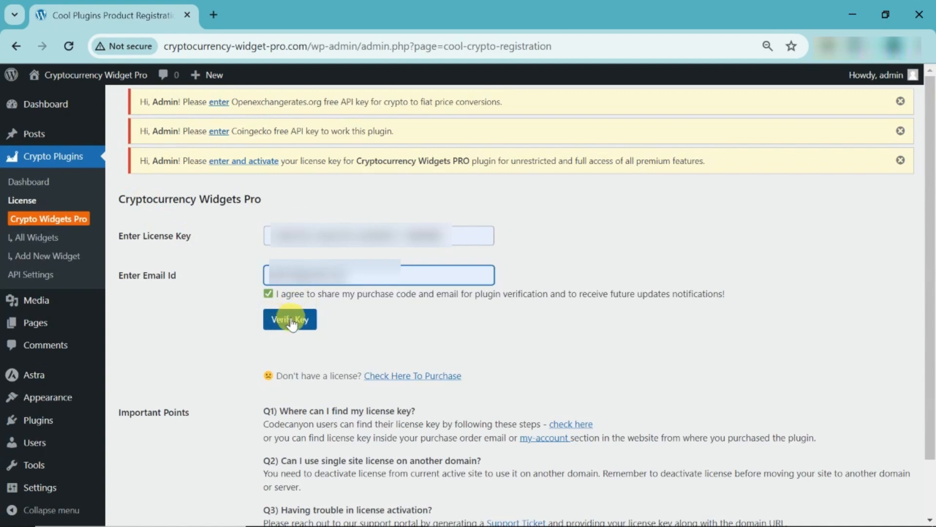
left_click(290, 318)
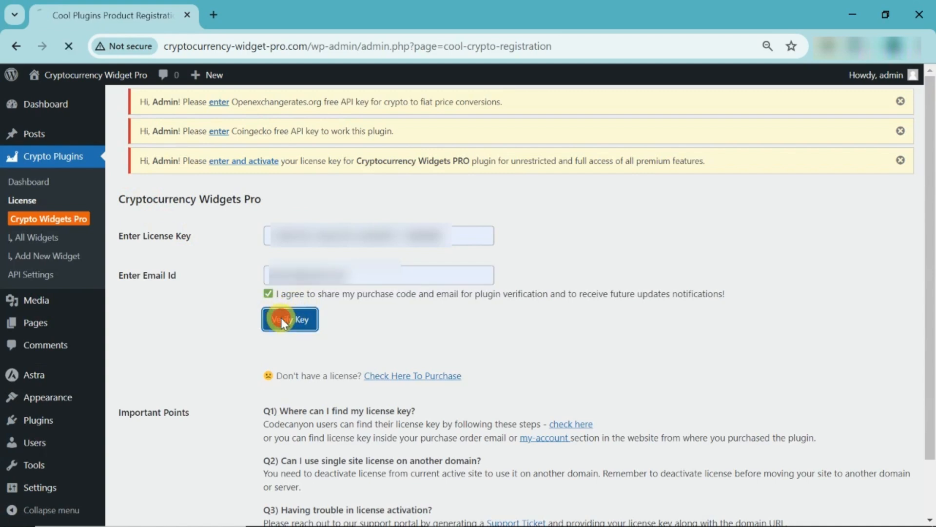
left_click(289, 319)
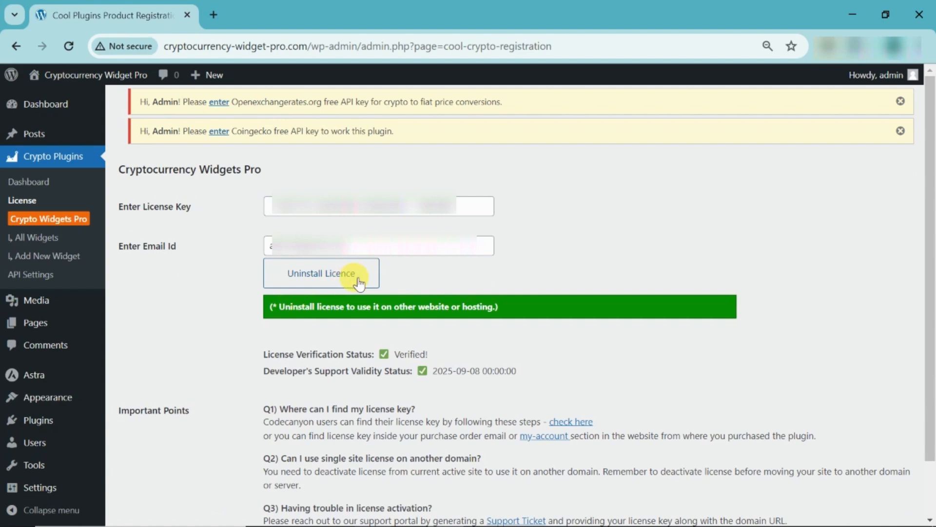
mouse_move(30, 274)
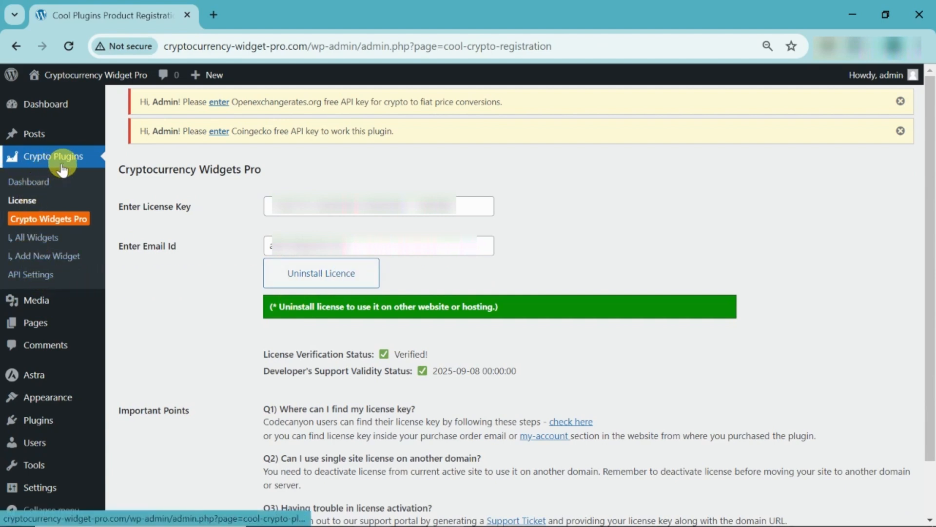
mouse_move(30, 274)
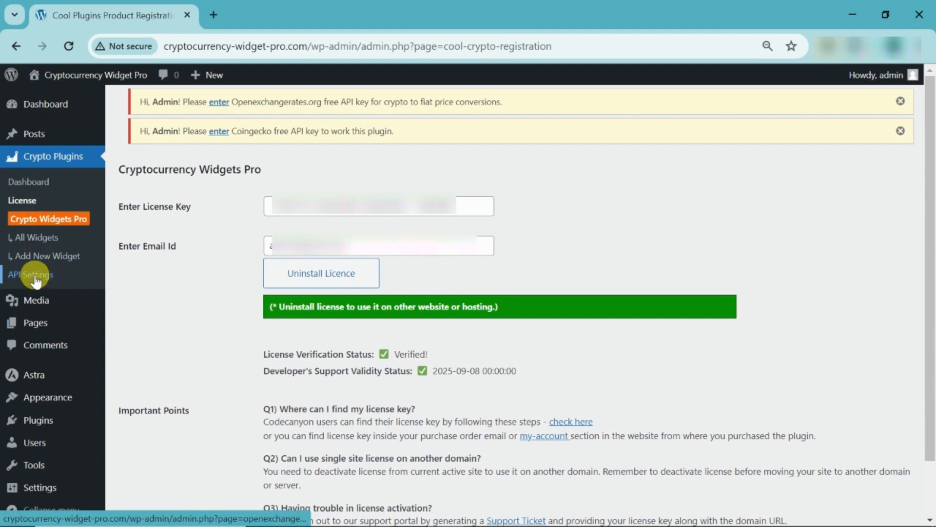
In API Settings, enter the Openexchangerates and CoinGecko API keys with CoinGecko as source.
left_click(31, 274)
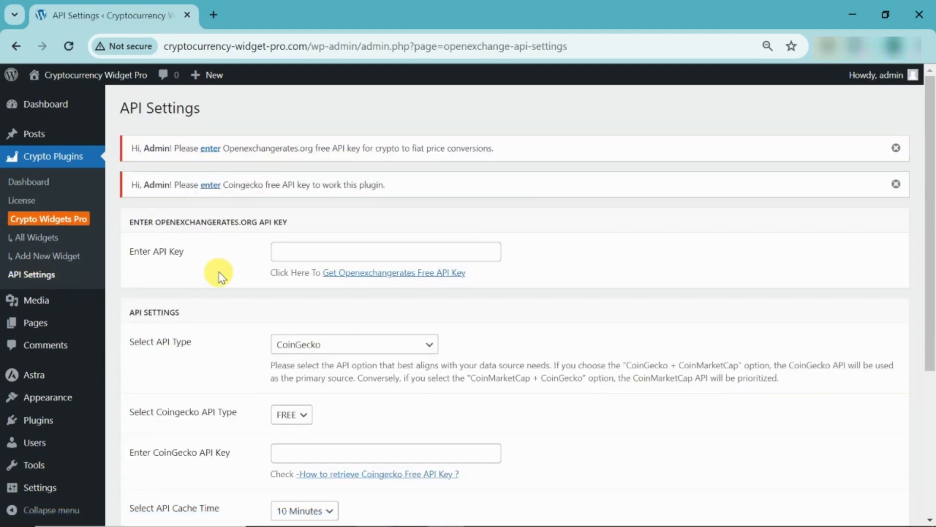
scroll("down", 3)
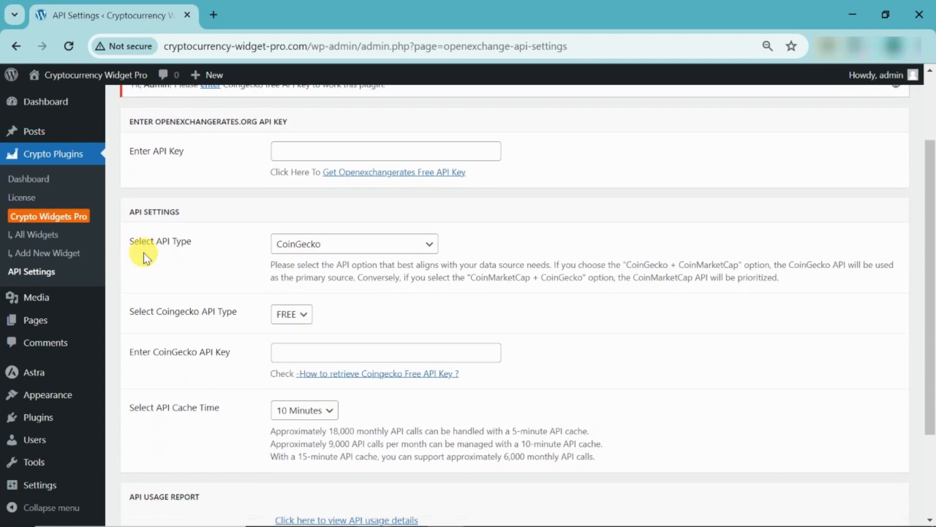
scroll("up", 3)
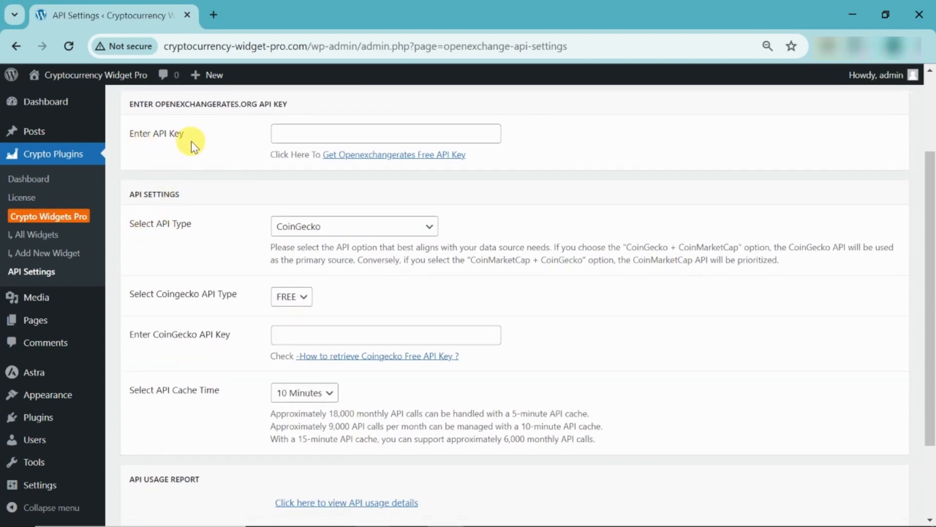
mouse_move(394, 160)
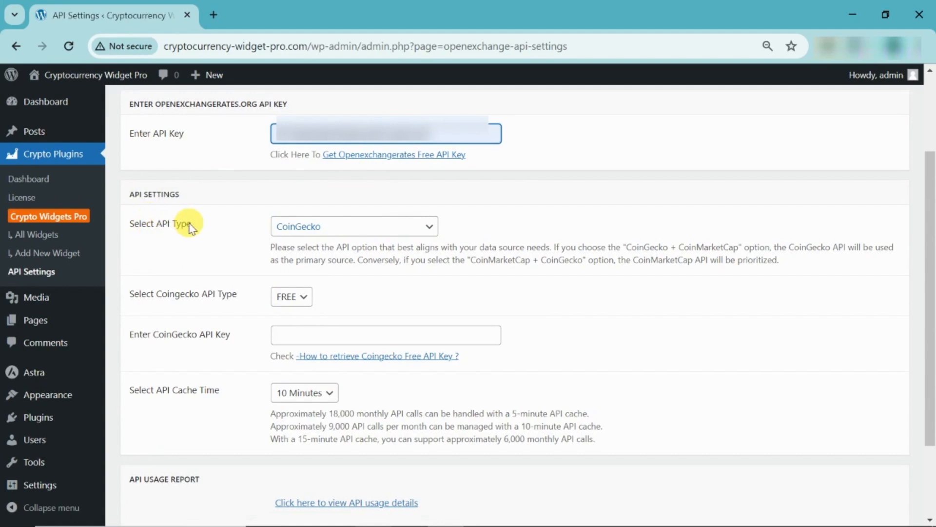
left_click(353, 226)
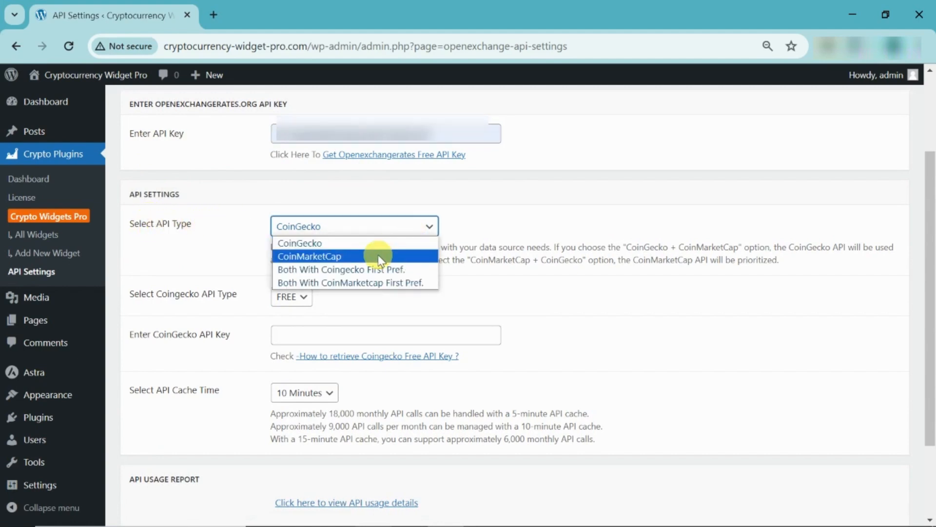
mouse_move(380, 282)
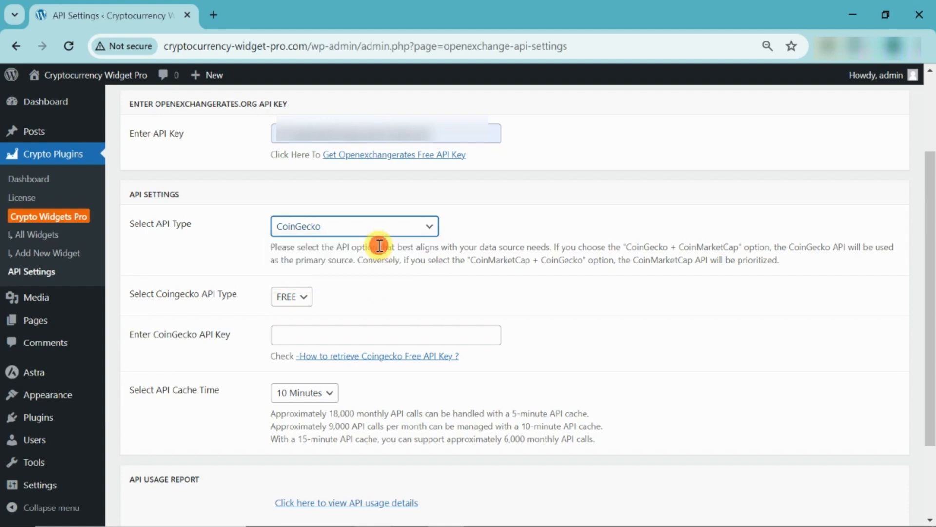
left_click(290, 296)
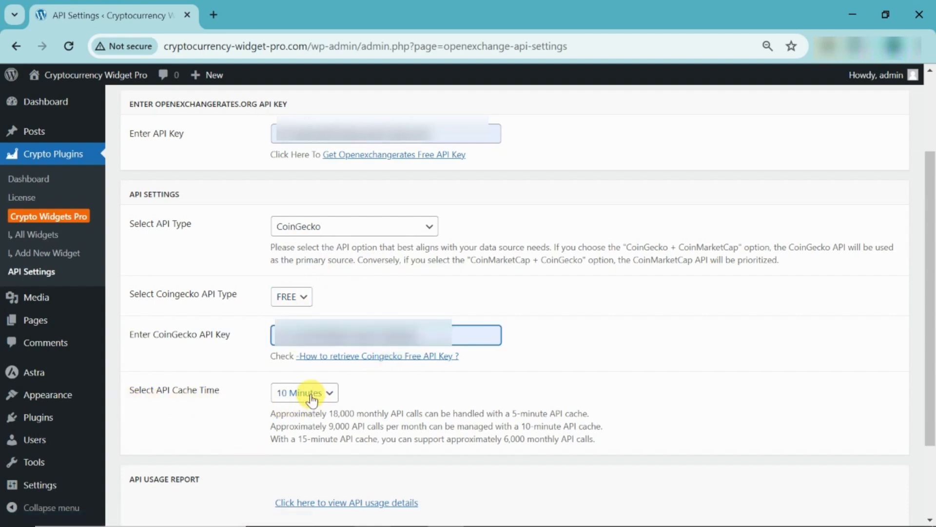
Set the API cache time to 5 Minutes and save the API settings.
left_click(303, 392)
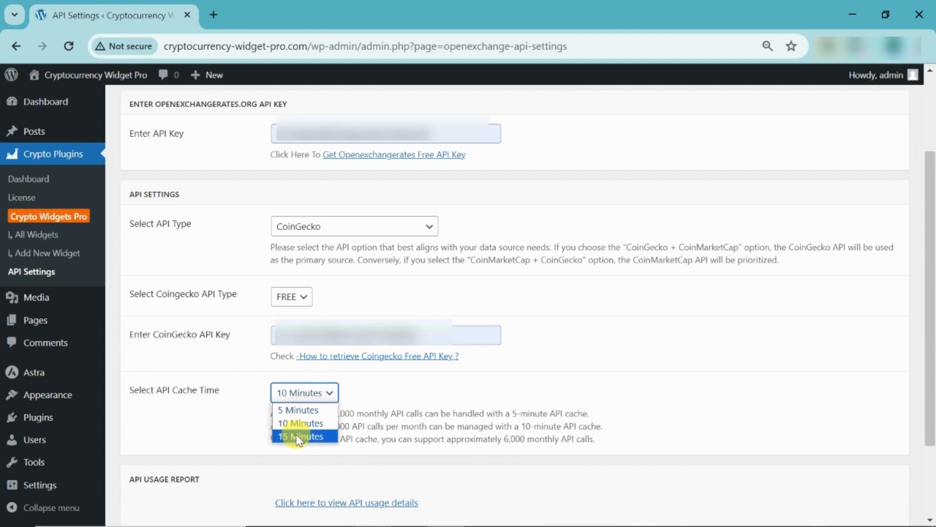
left_click(297, 410)
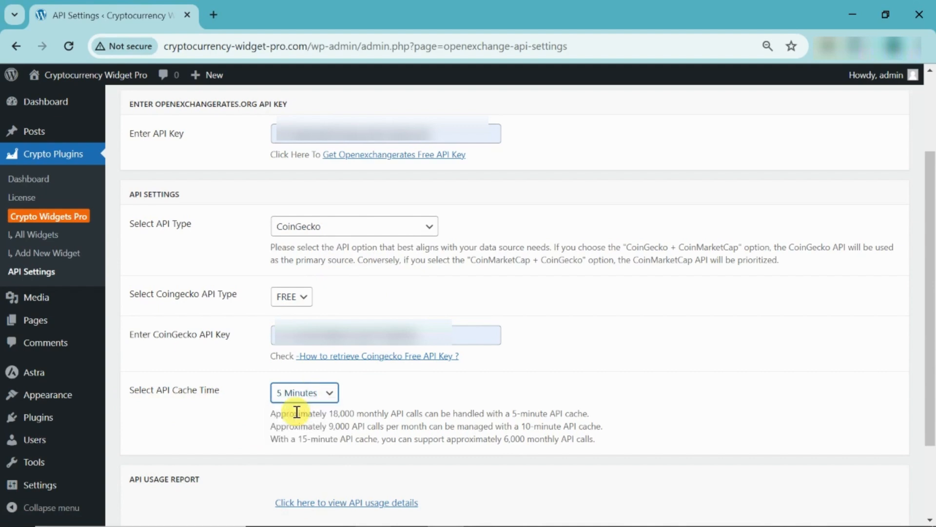
scroll("down", 3)
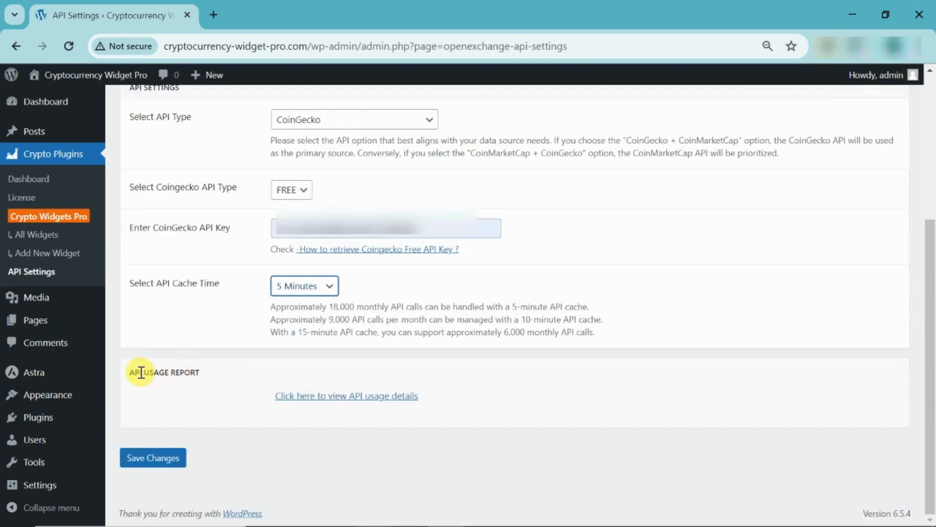
mouse_move(346, 395)
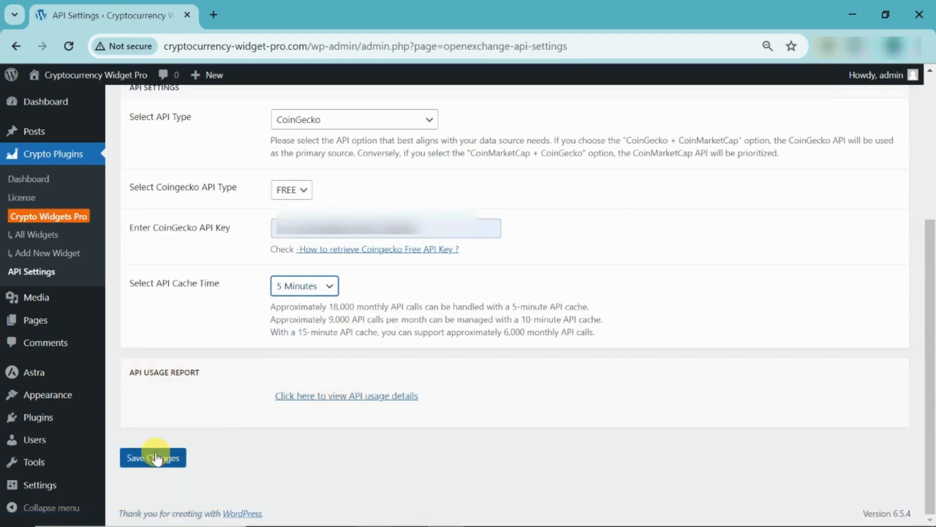
left_click(152, 458)
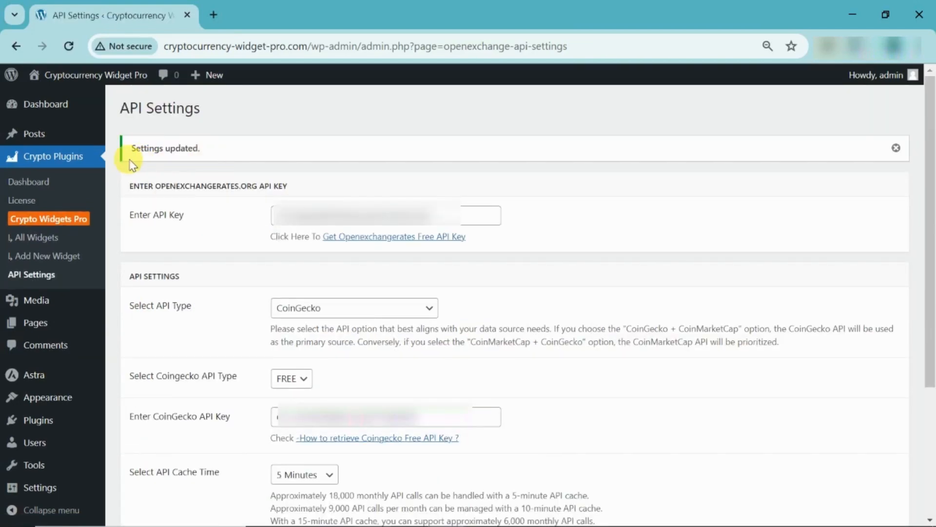
Create a new crypto widget named 'widget'.
left_click(47, 255)
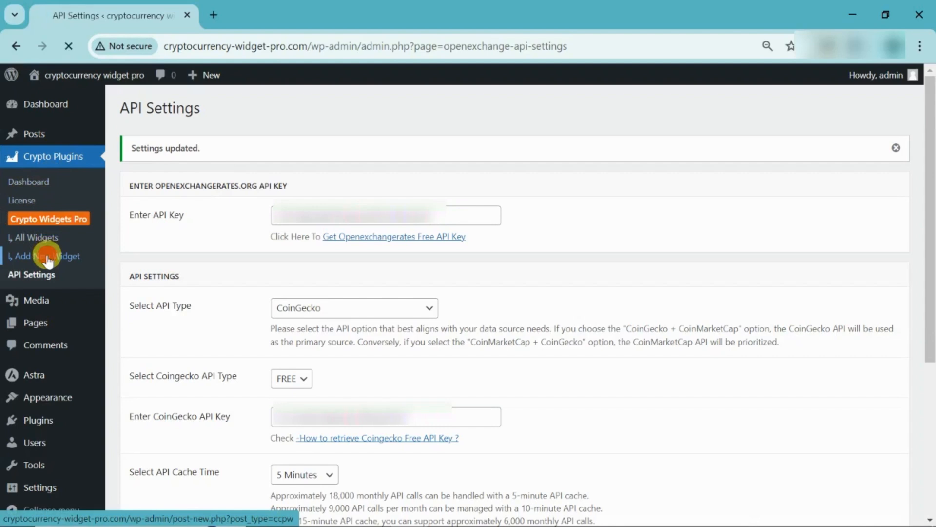
left_click(50, 256)
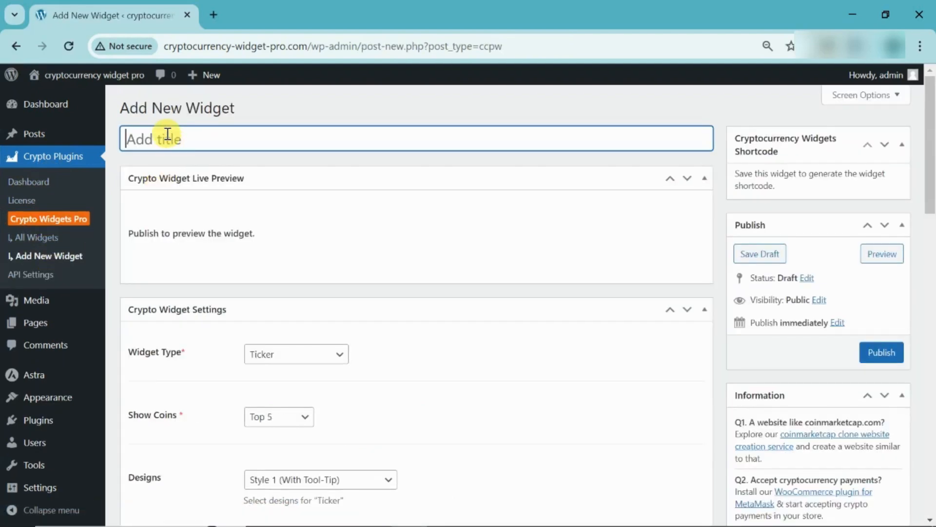
type("widget")
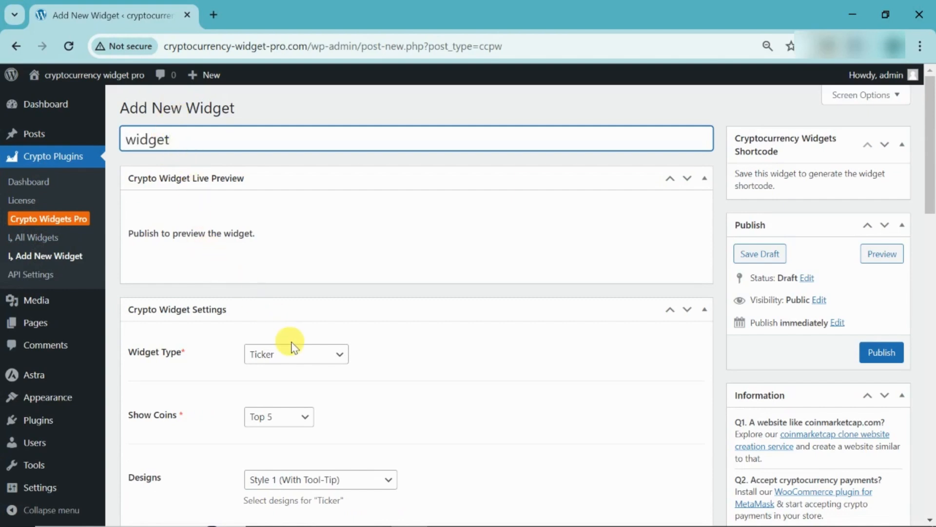
Configure it as a Top 10 Ticker in Style 1 (With Tool-Tip), displayed Anywhere.
left_click(295, 353)
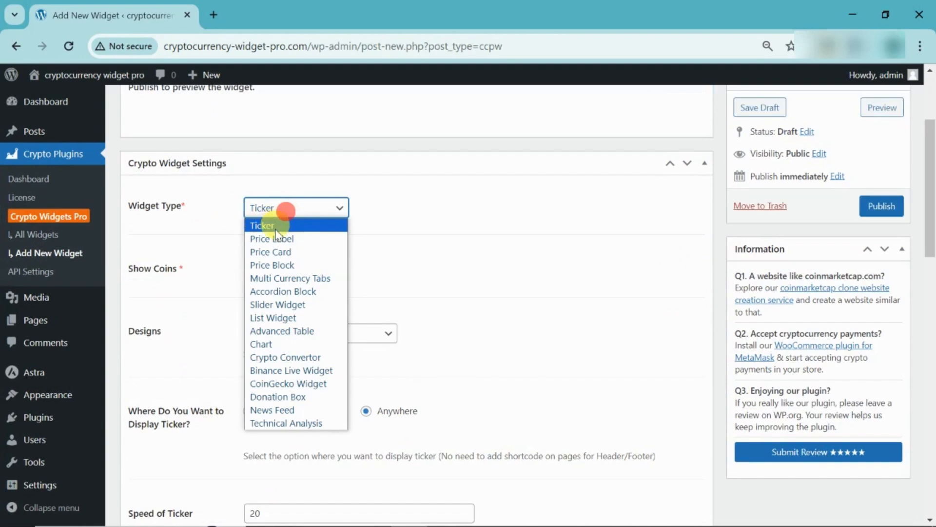
mouse_move(282, 229)
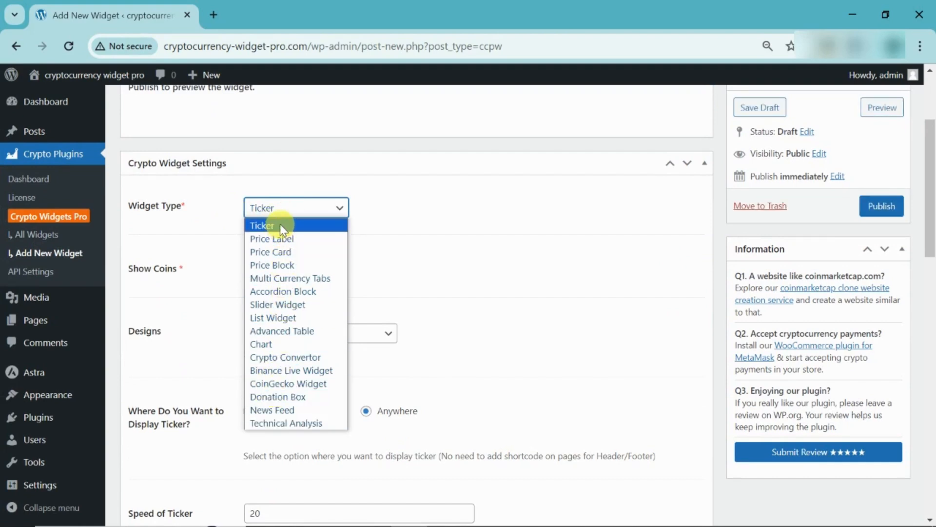
left_click(261, 226)
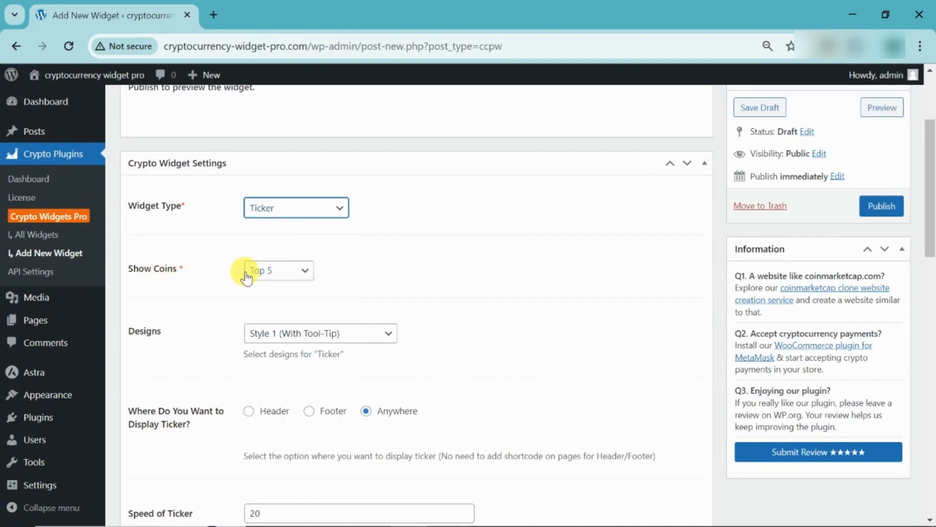
left_click(277, 270)
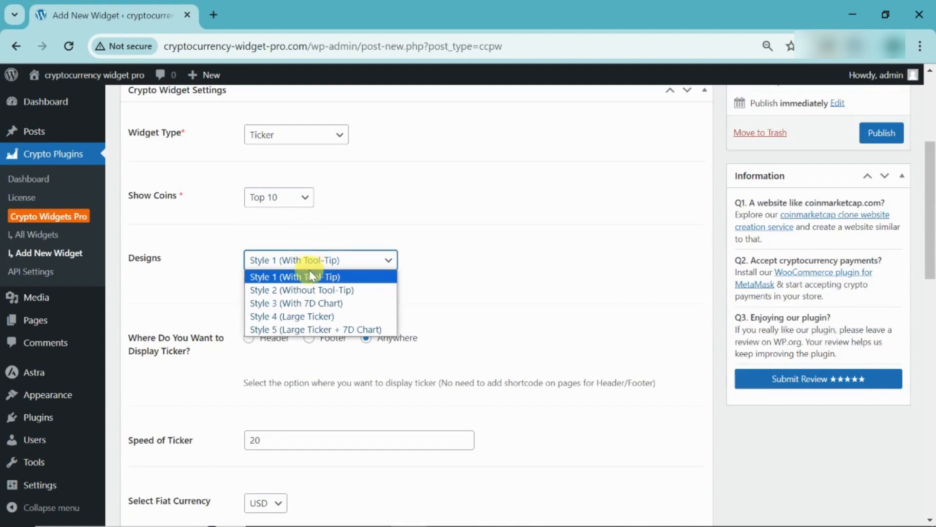
left_click(295, 276)
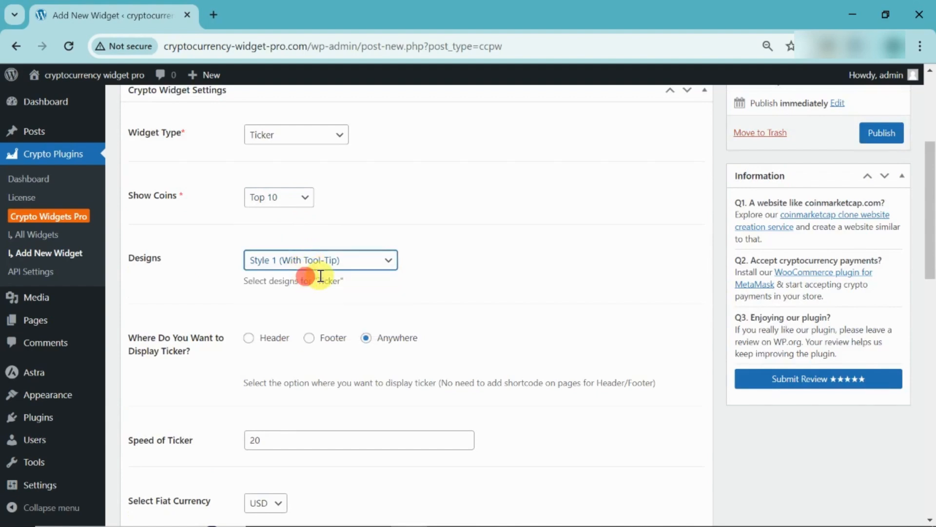
scroll("down", 3)
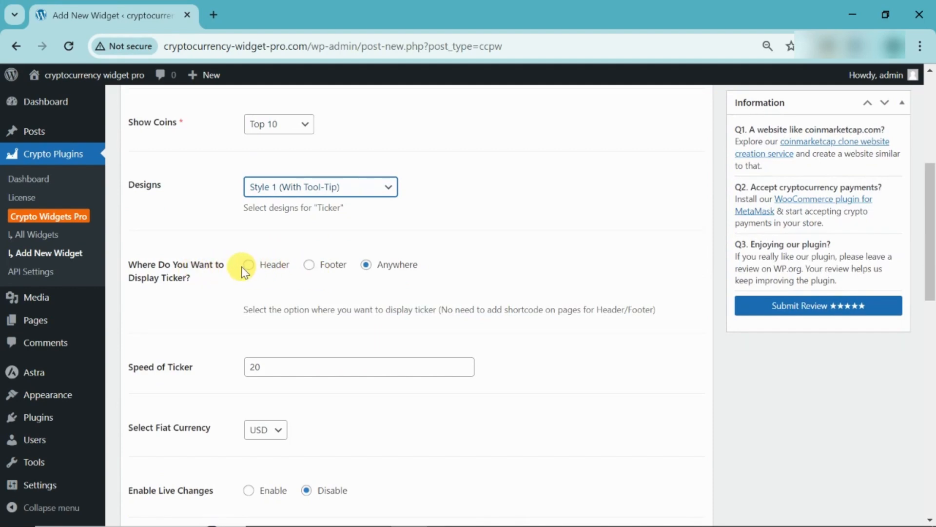
mouse_move(375, 281)
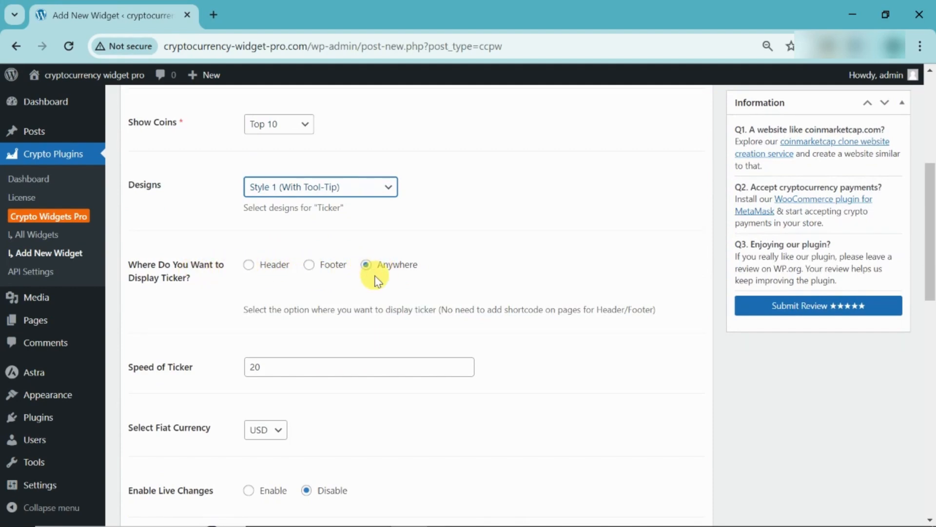
scroll("down", 3)
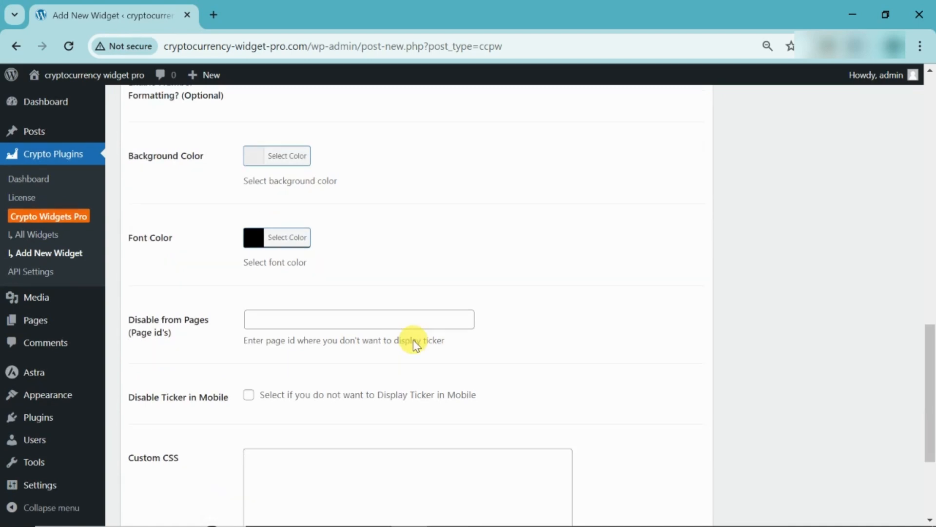
scroll("up", 3)
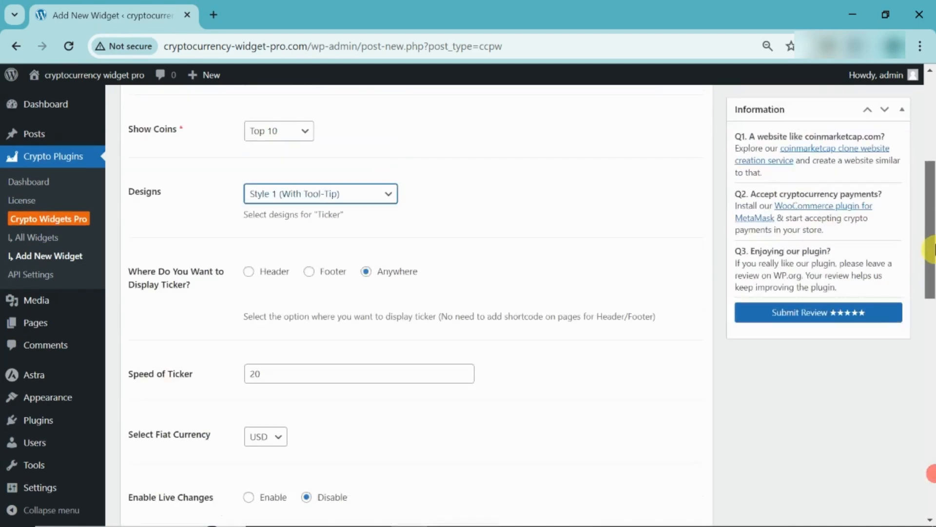
Publish the 'widget' ticker, generating shortcode [ccpw id="11"].
left_click(882, 264)
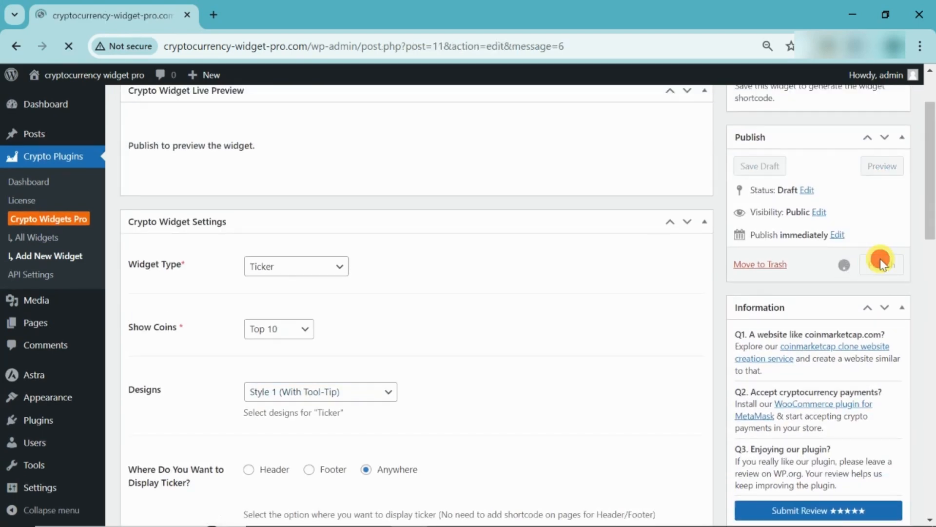
left_click(881, 264)
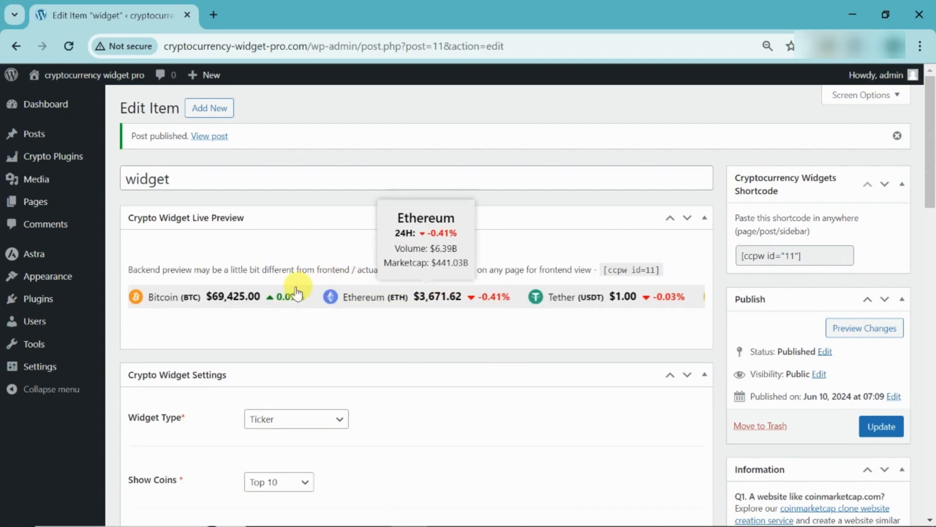
mouse_move(680, 302)
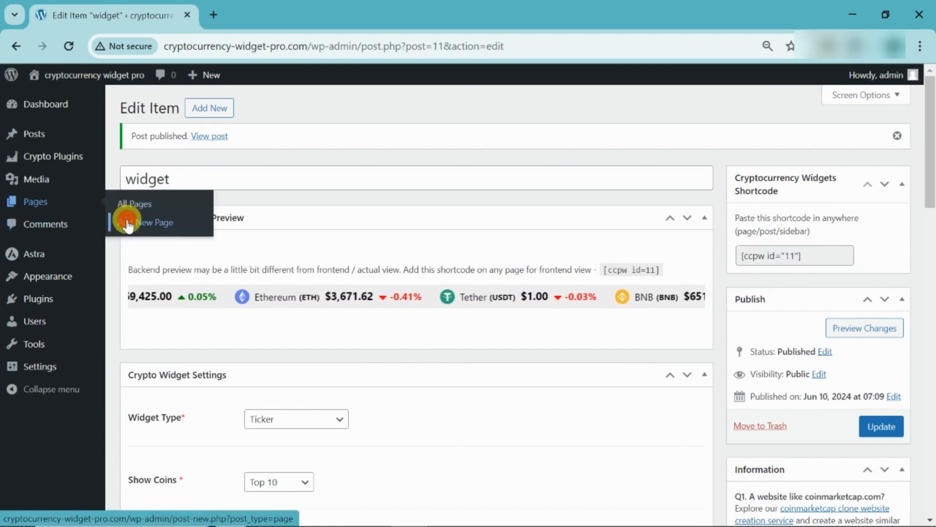
Publish a new page titled 'crypto' containing the [ccpw id="11"] shortcode block.
left_click(154, 222)
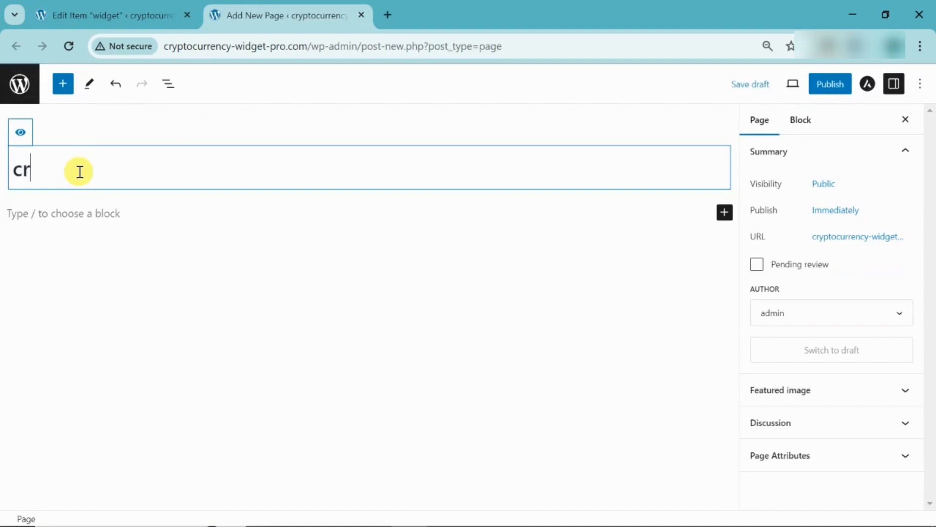
type("ypto")
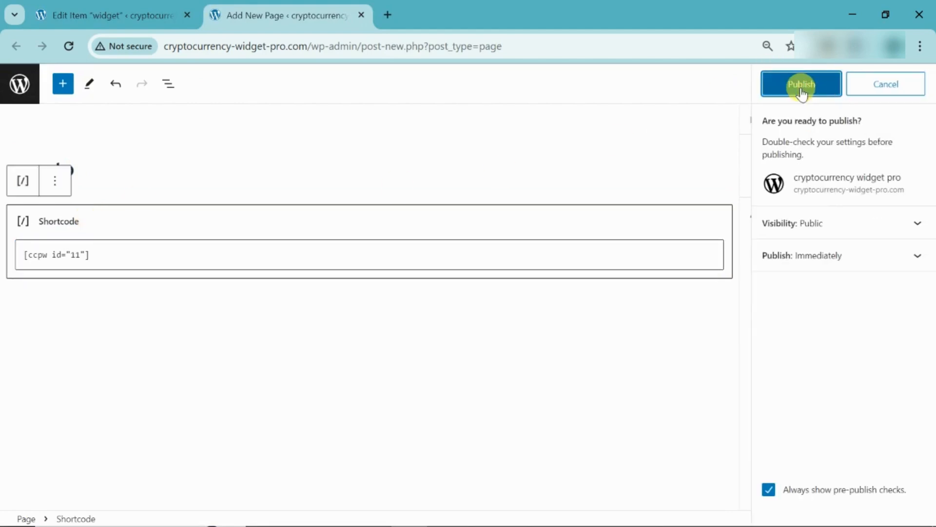
left_click(801, 83)
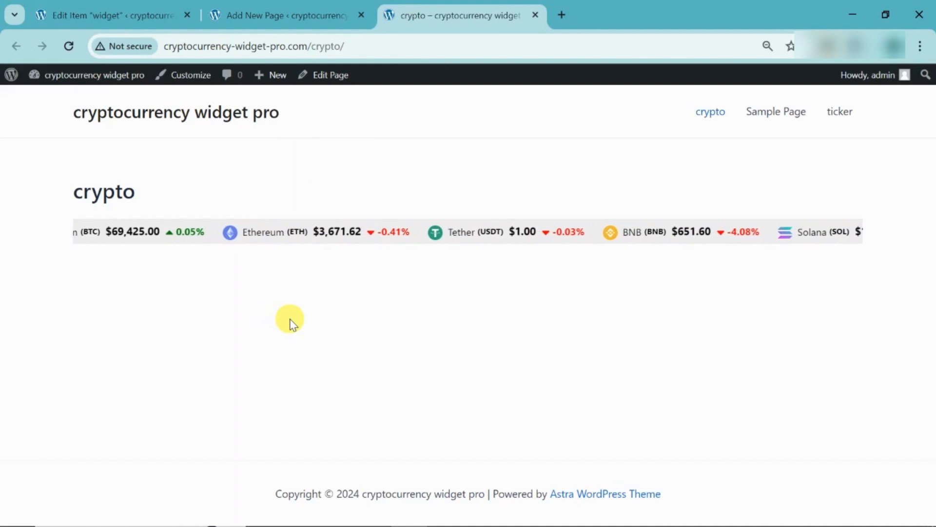
left_click(107, 15)
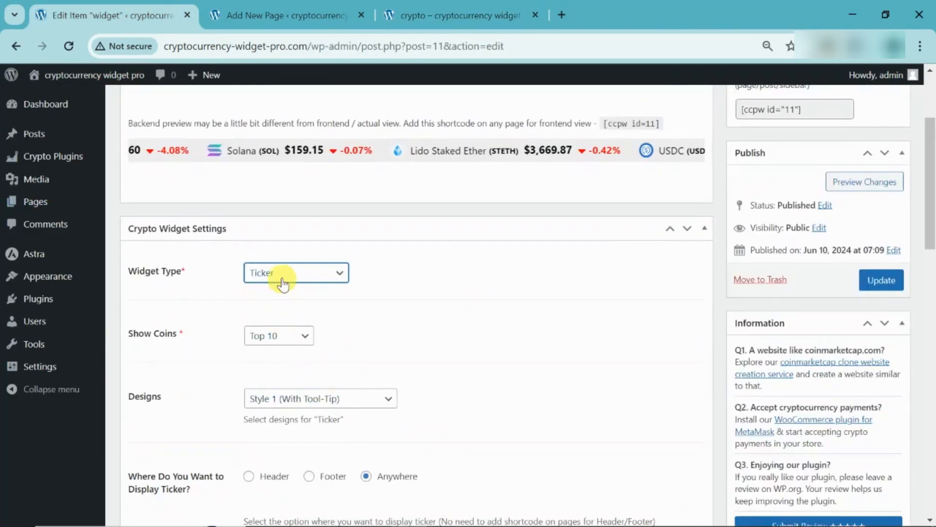
Change the widget to an Advanced Table showing the top 50 coins, 25 records per page.
left_click(296, 272)
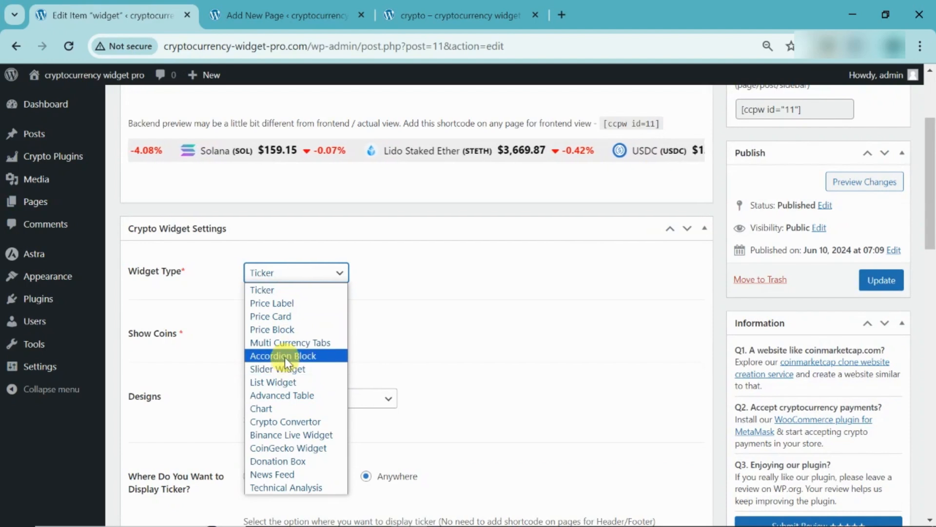
left_click(282, 394)
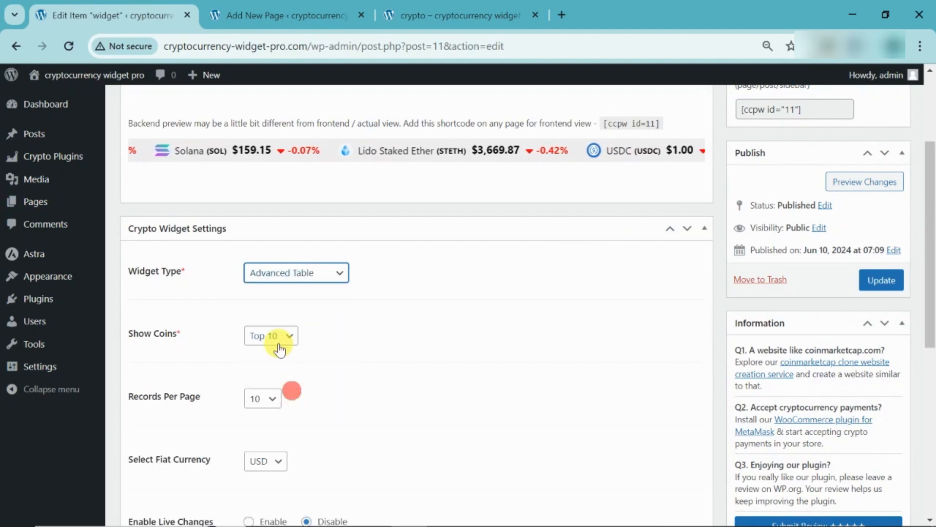
left_click(271, 335)
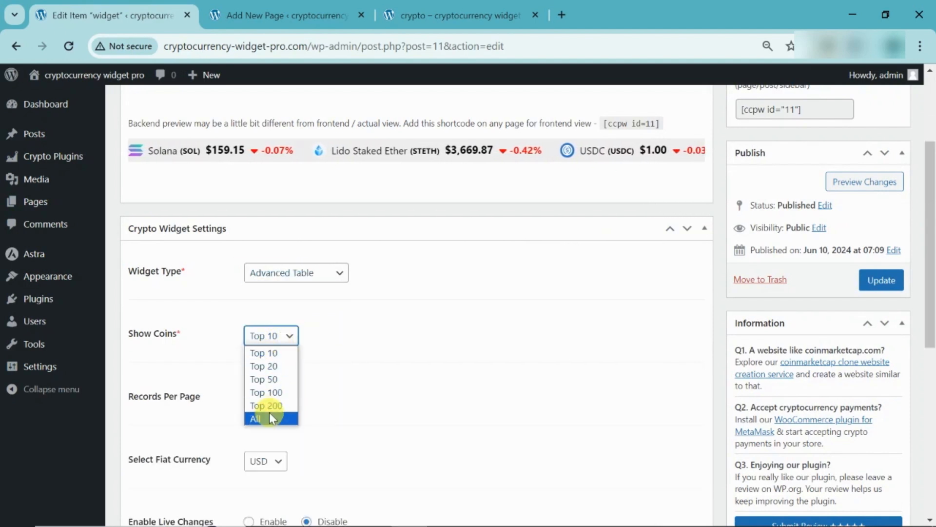
left_click(263, 379)
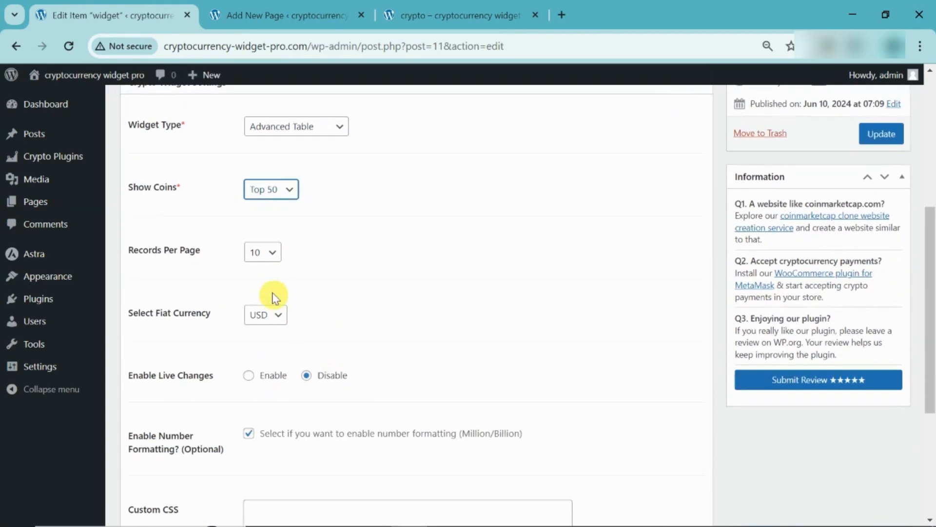
left_click(261, 252)
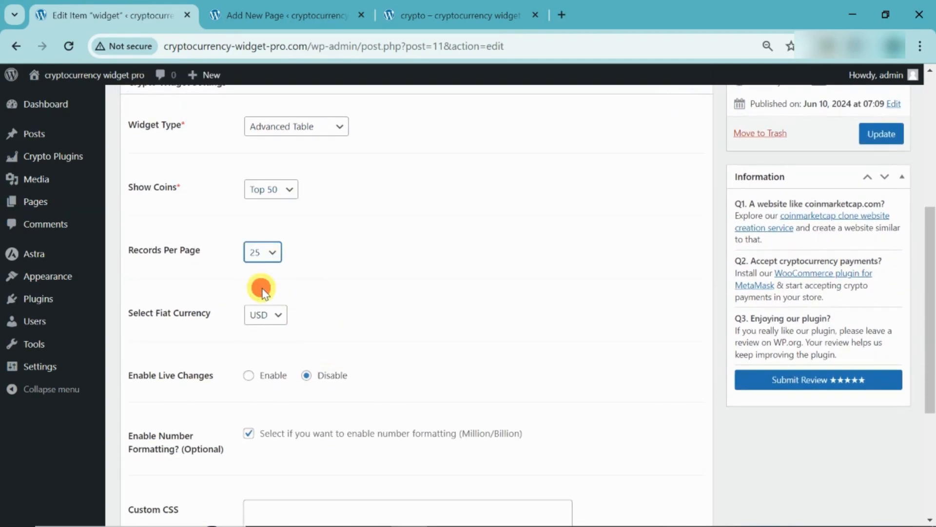
left_click(265, 315)
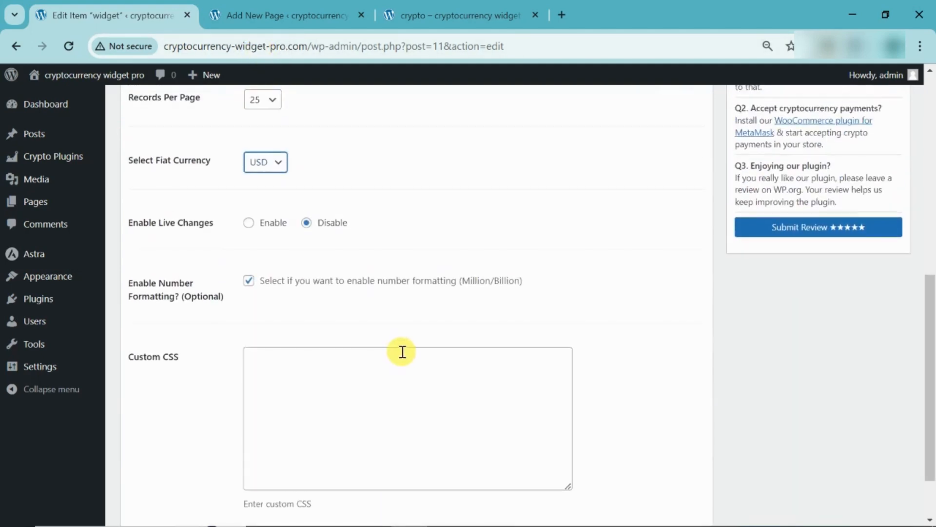
Update the widget and switch to the crypto page tab.
left_click(883, 273)
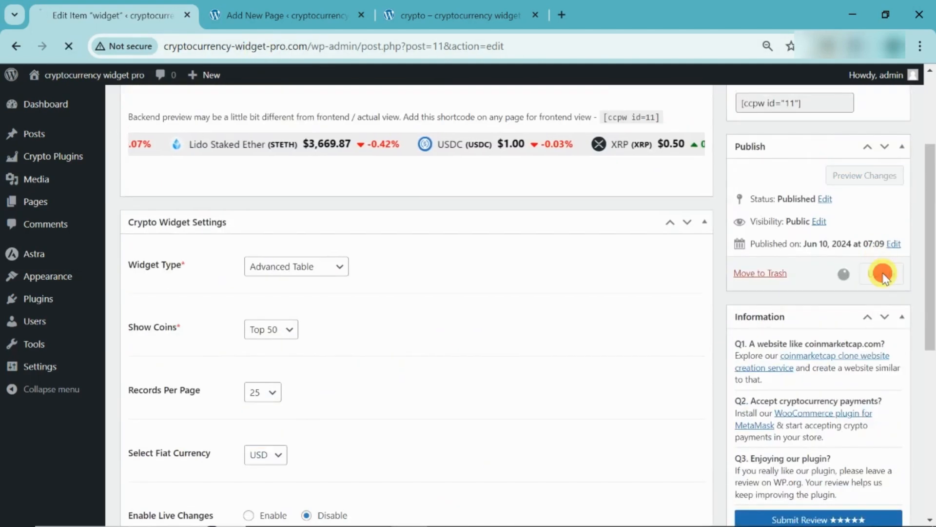
left_click(880, 273)
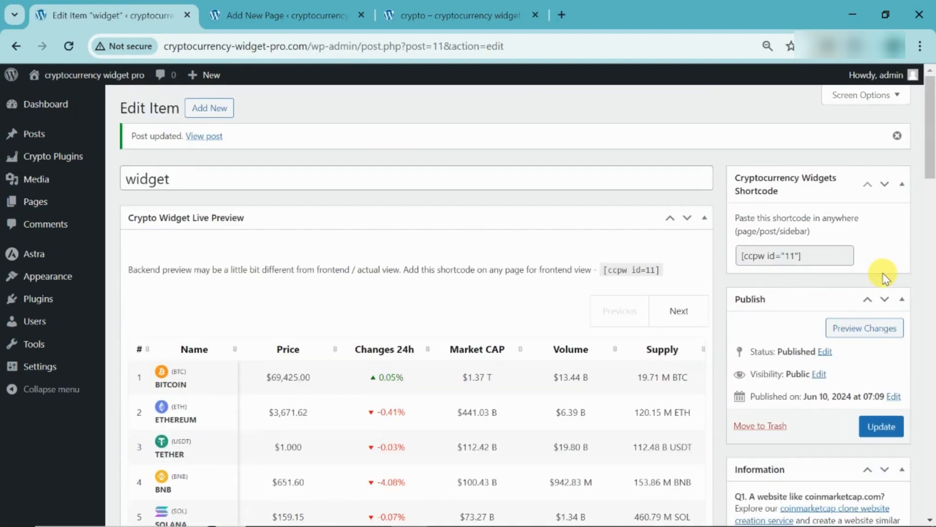
scroll("down", 3)
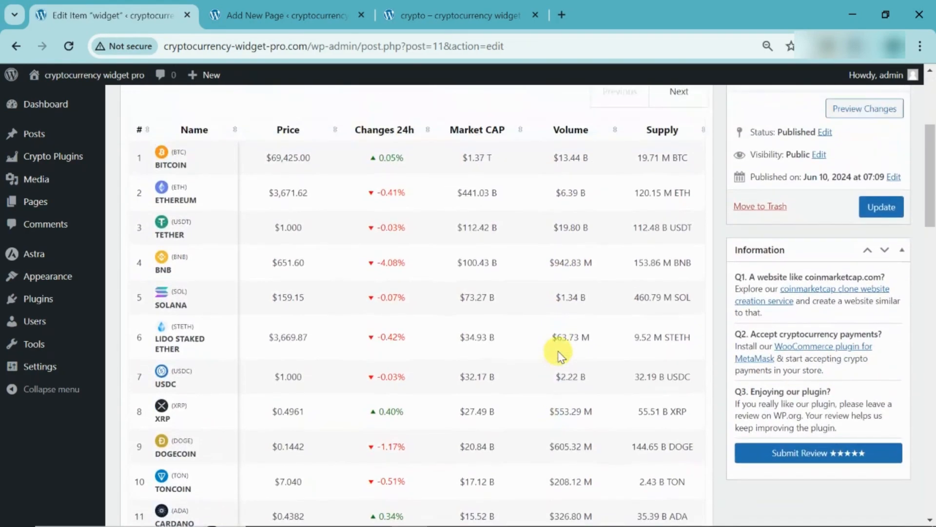
scroll("down", 3)
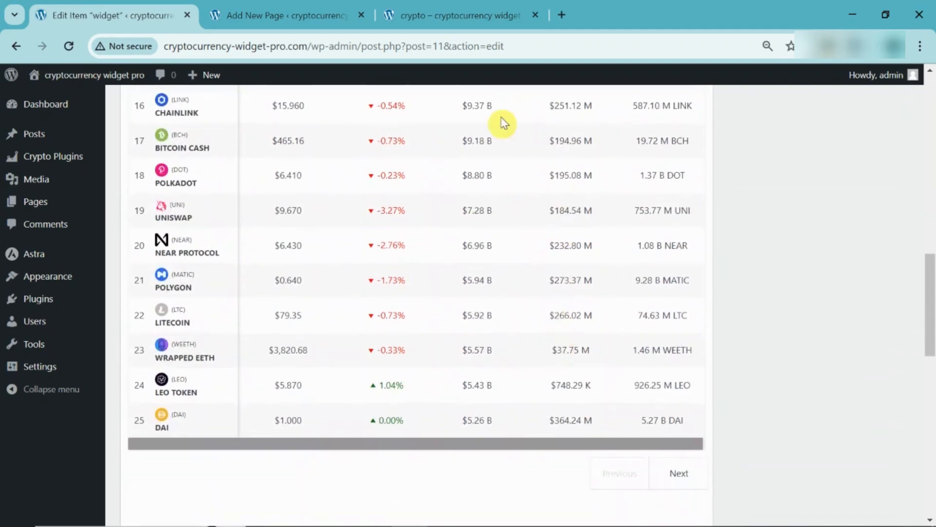
left_click(457, 16)
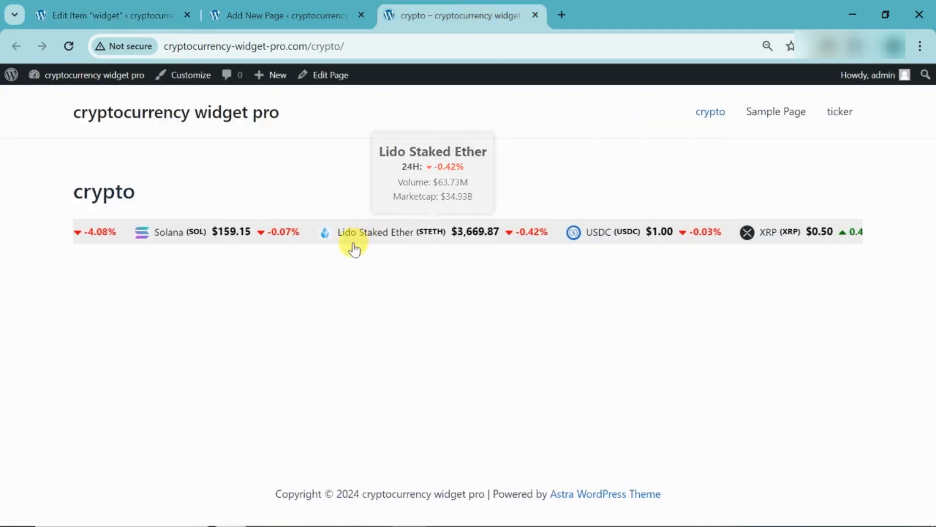
Reload the crypto page and move to the table's second page, coins 26–50.
left_click(68, 45)
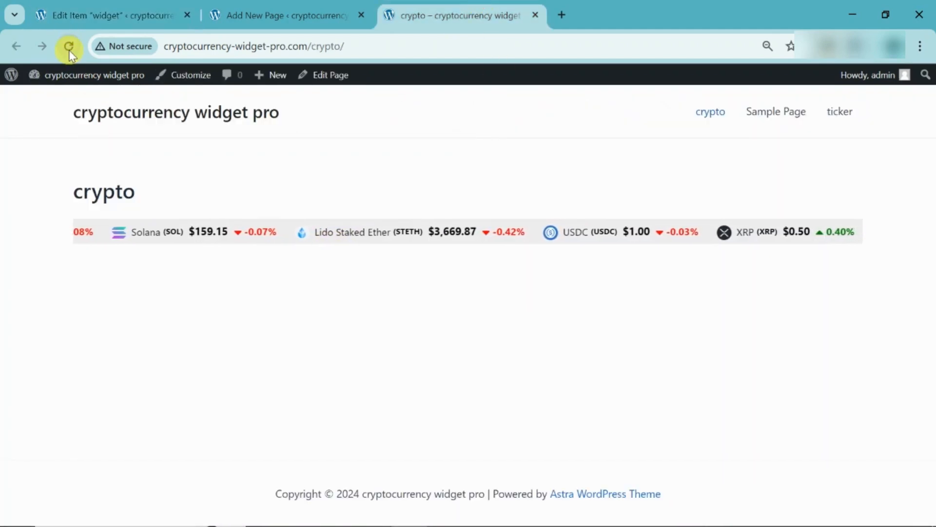
left_click(69, 46)
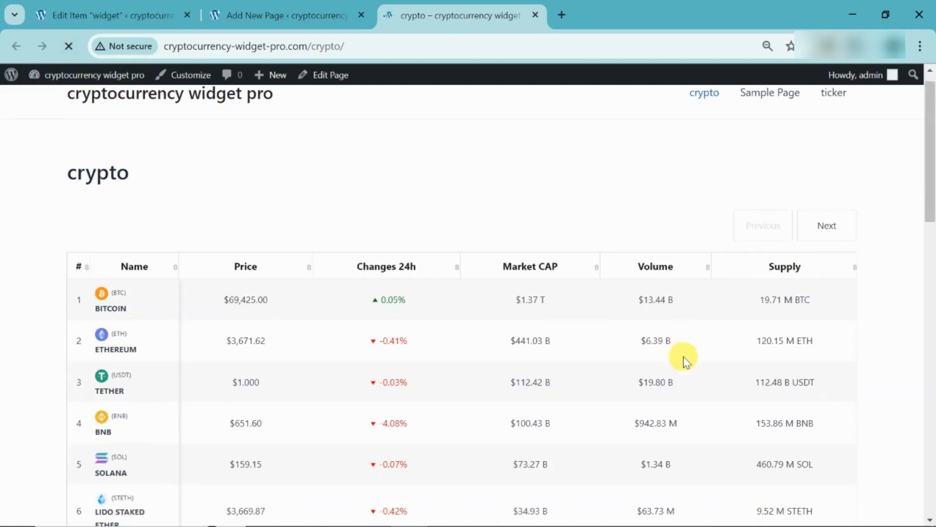
scroll("down", 3)
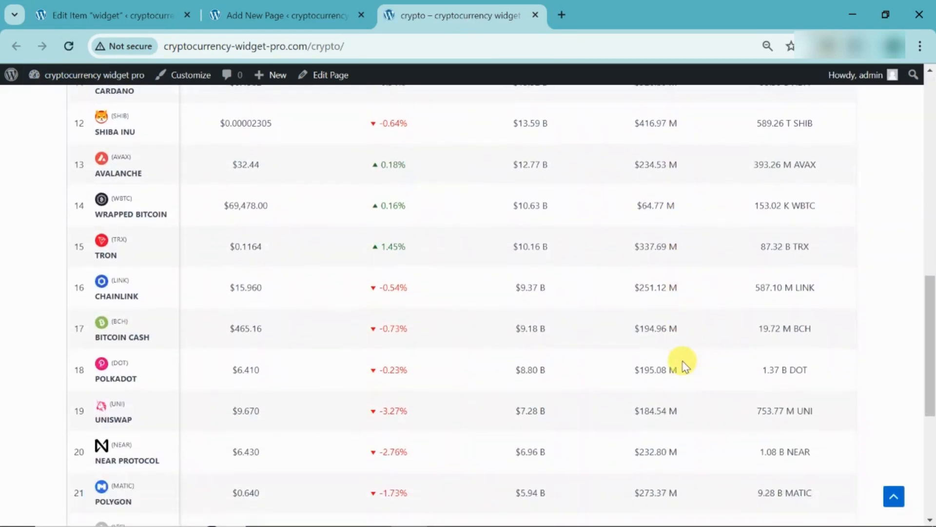
scroll("down", 3)
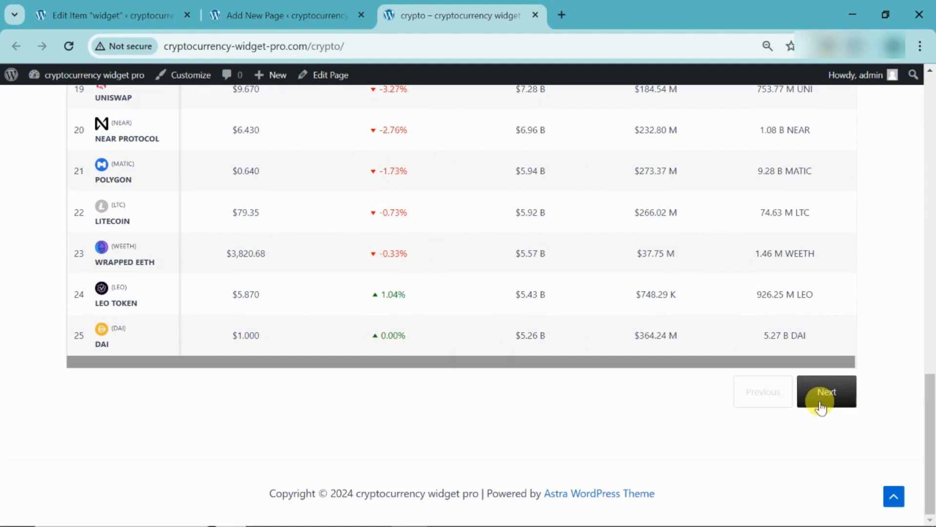
left_click(826, 391)
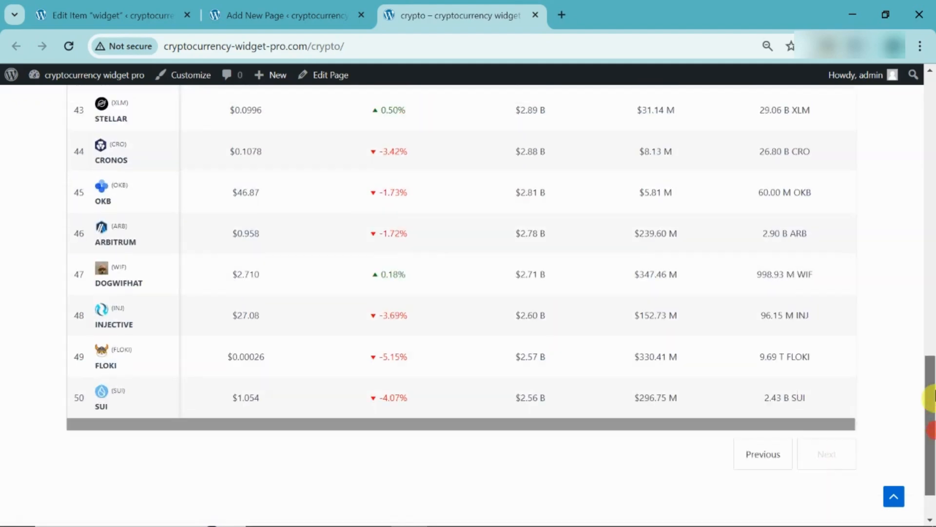